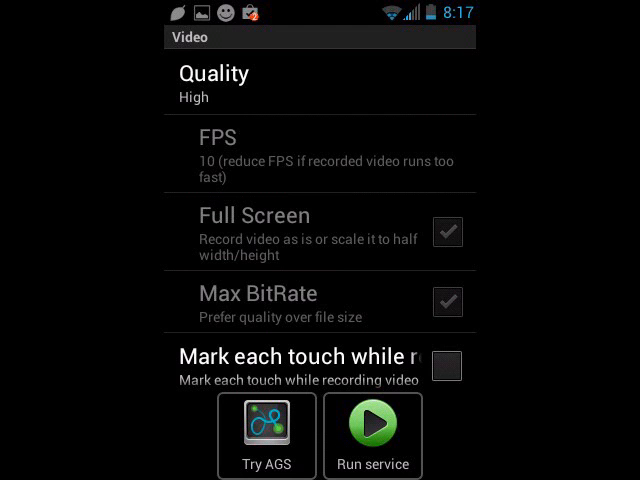
Step: Run the capture service so the first-run activation prompt appears
click(372, 424)
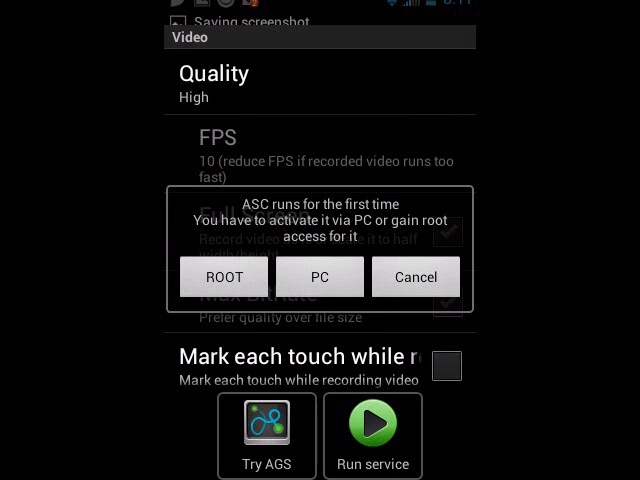
Step: Choose PC activation in the first-run dialog and confirm it
click(320, 276)
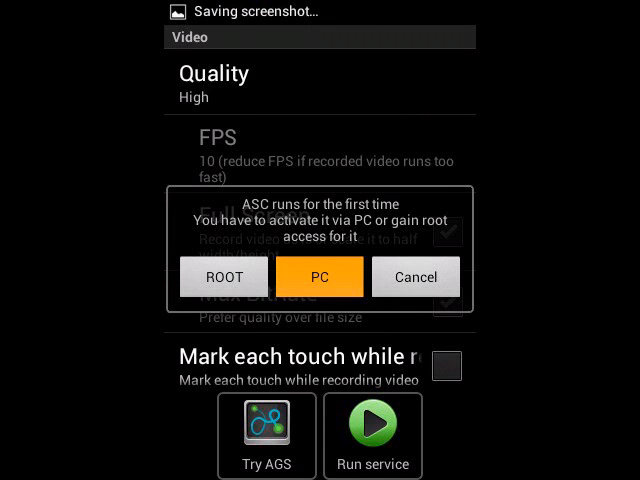
click(318, 276)
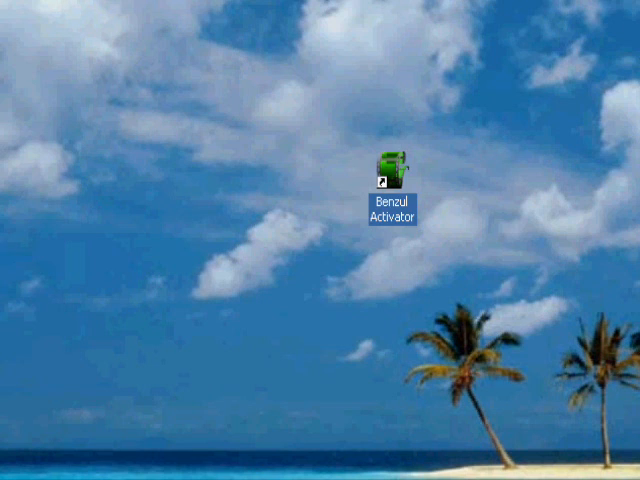
Step: Launch Benzul Activator from its desktop shortcut
double_click(392, 180)
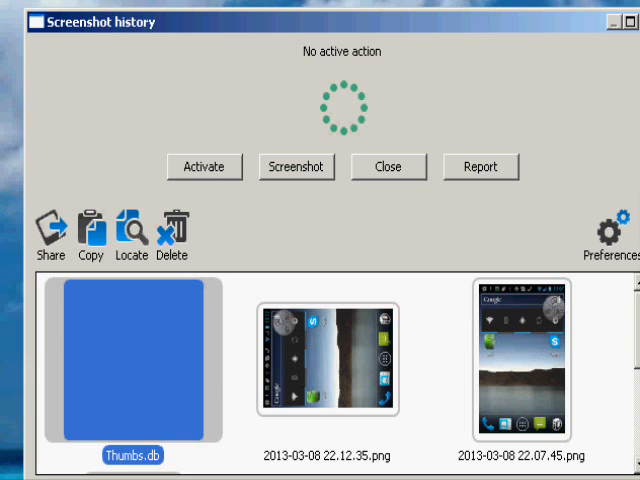
Step: Activate the Benzul services on the connected phone from the Screenshot history window
click(204, 166)
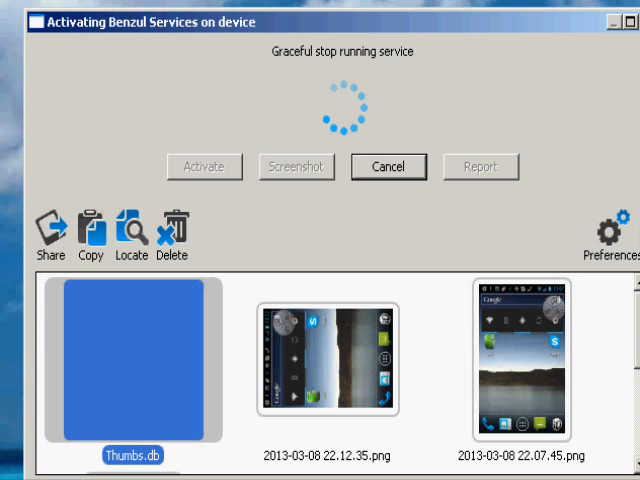